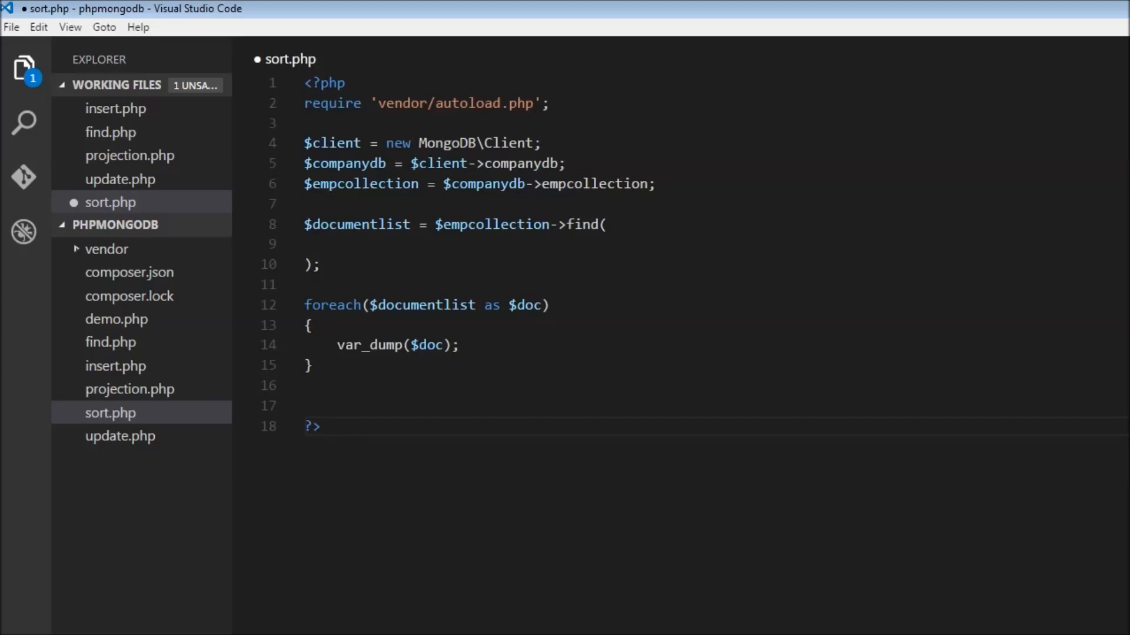
mouse_move(611, 627)
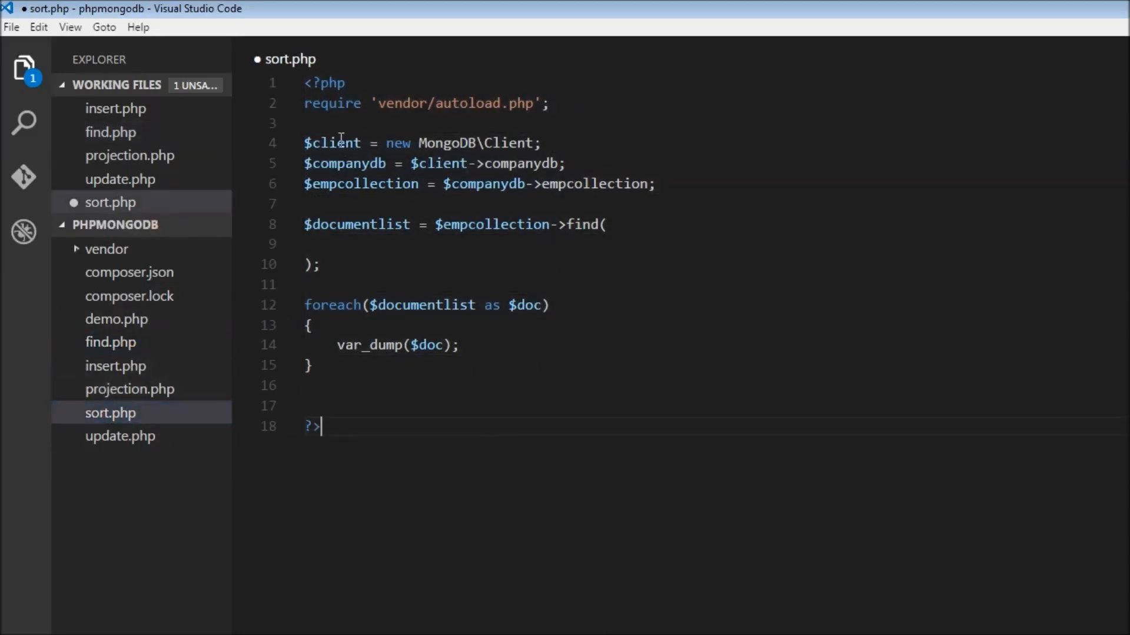
- Bring sort.php into focus with the cursor inside the empty find() call
double_click(345, 163)
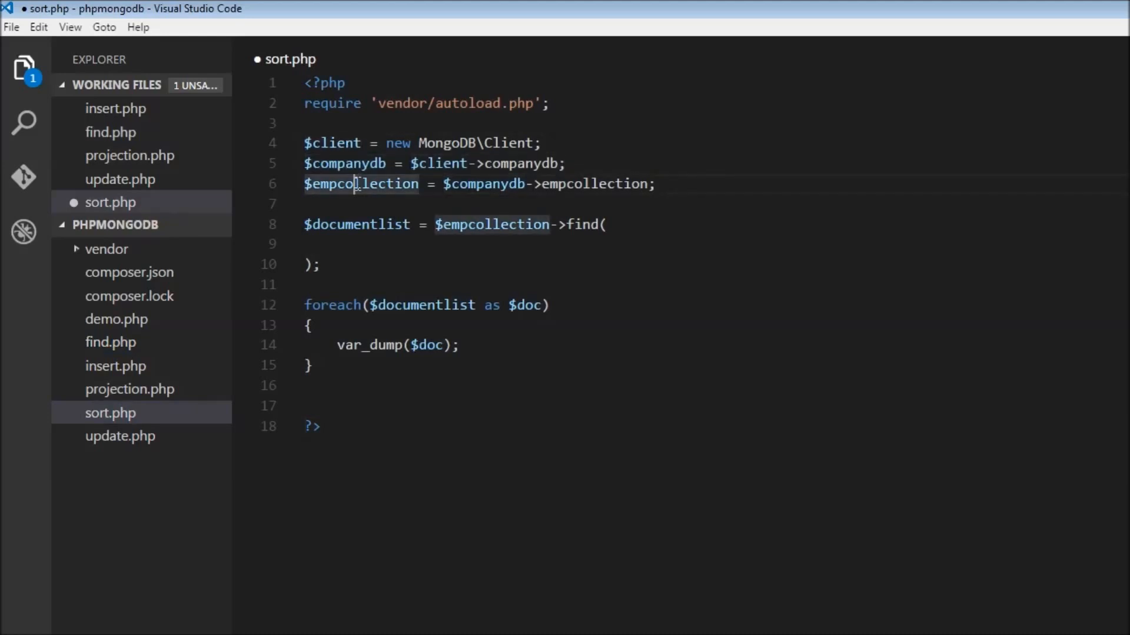
click(584, 223)
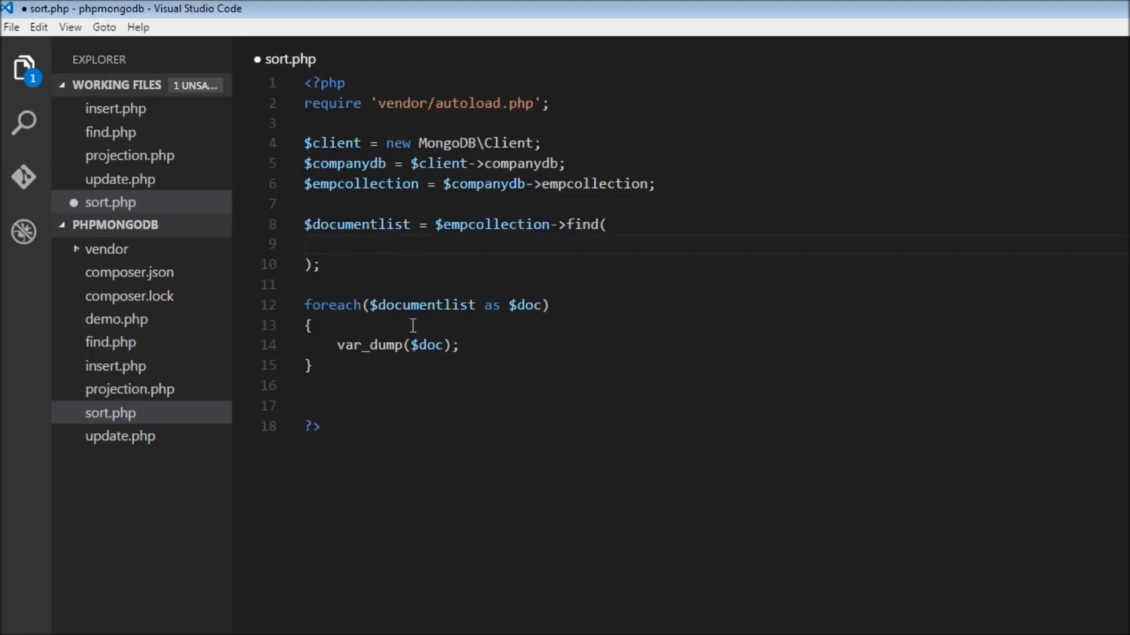
double_click(332, 305)
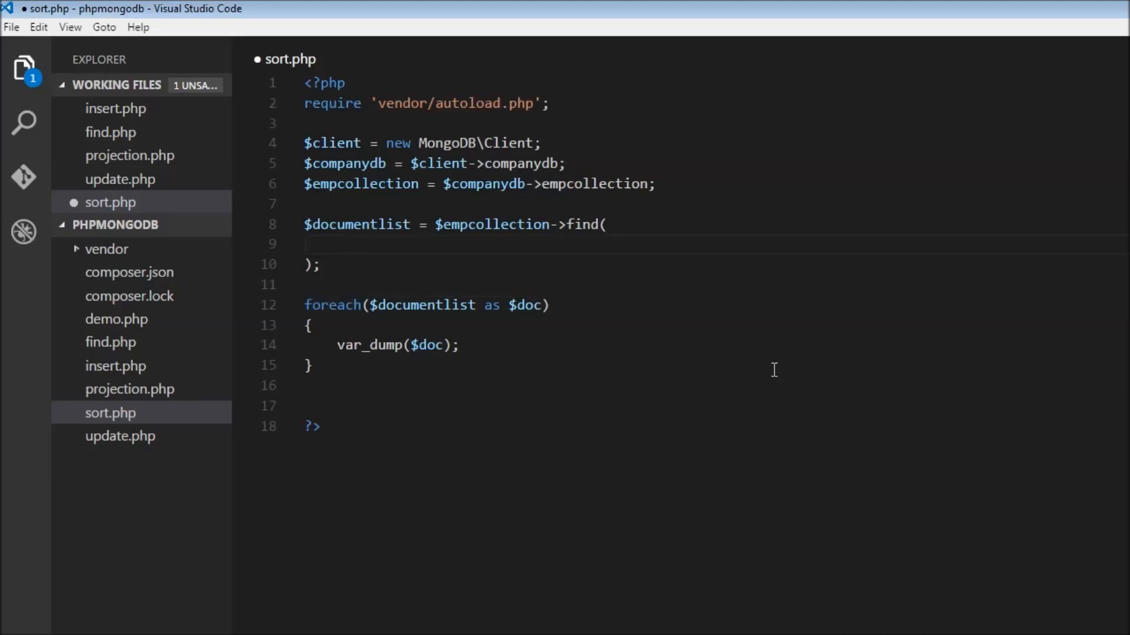
- Pass find() an empty filter [] and an options array with 'limit' => 2
text([],)
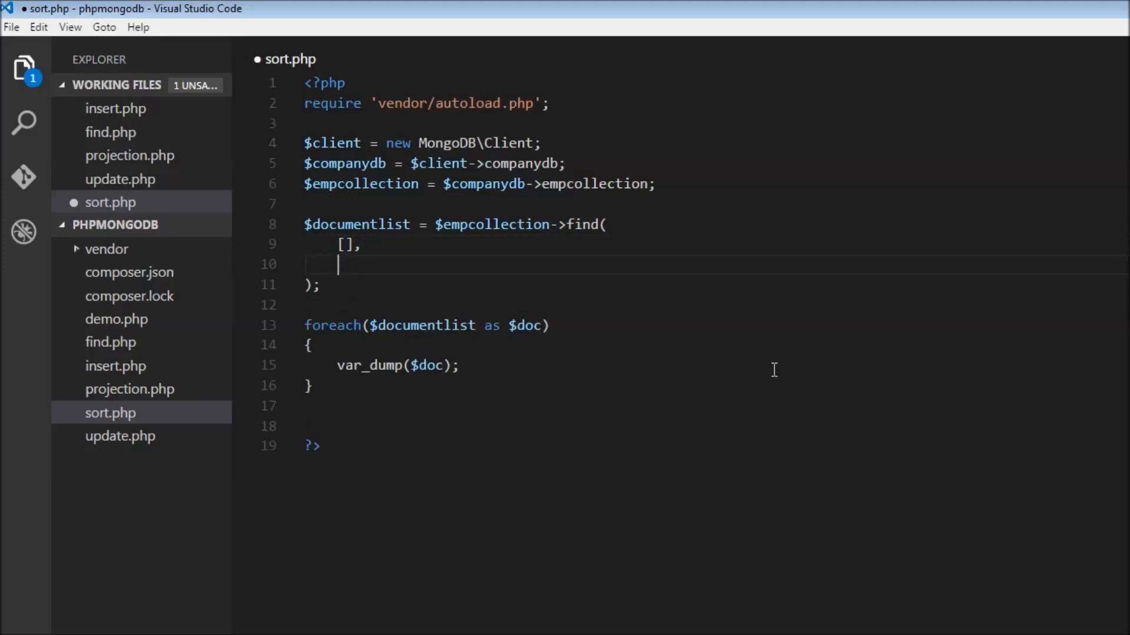
text([)
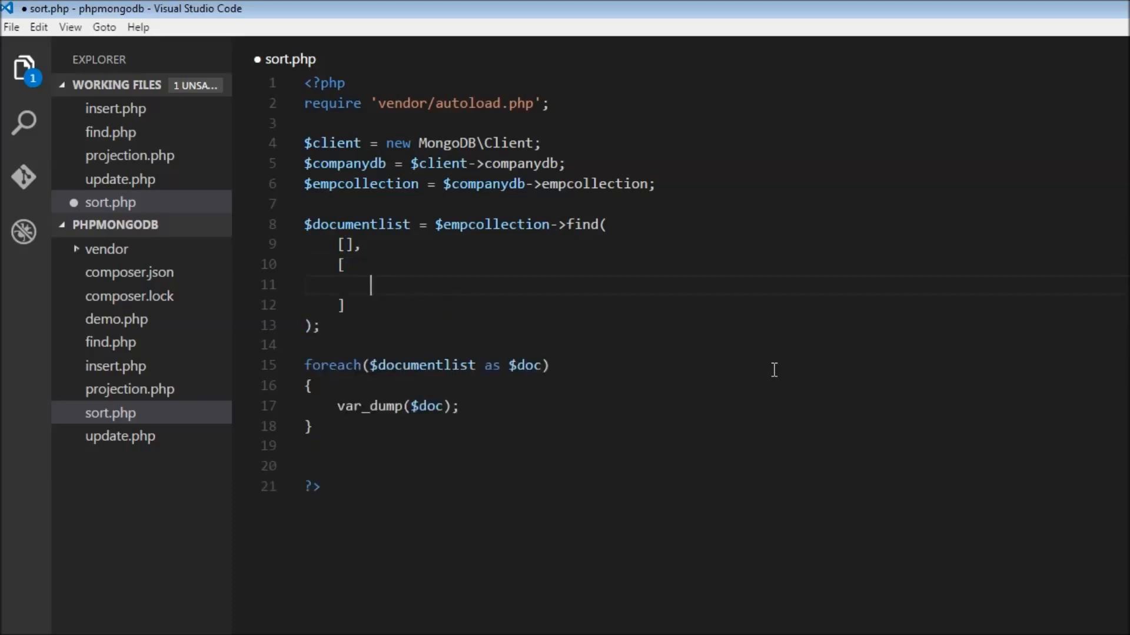
text(l)
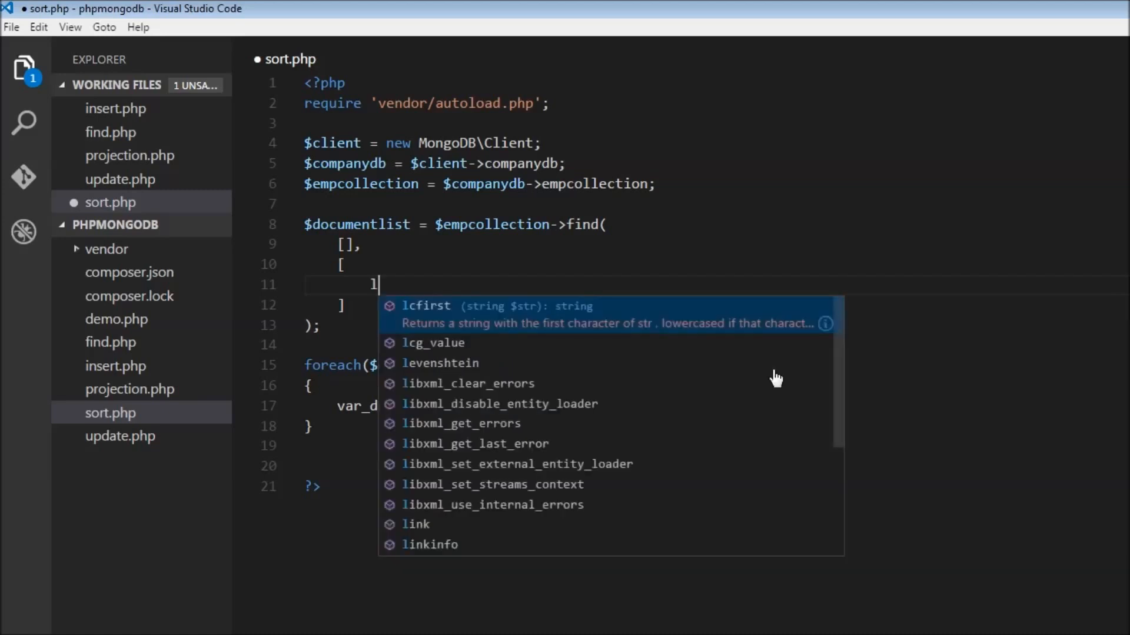
text(imit)
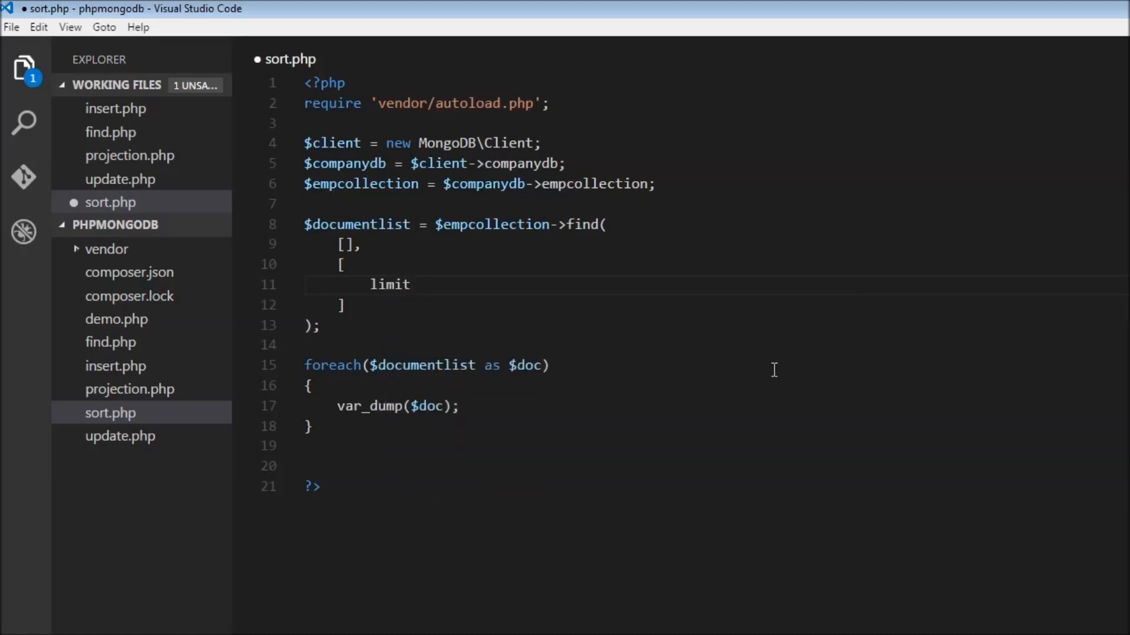
text(')
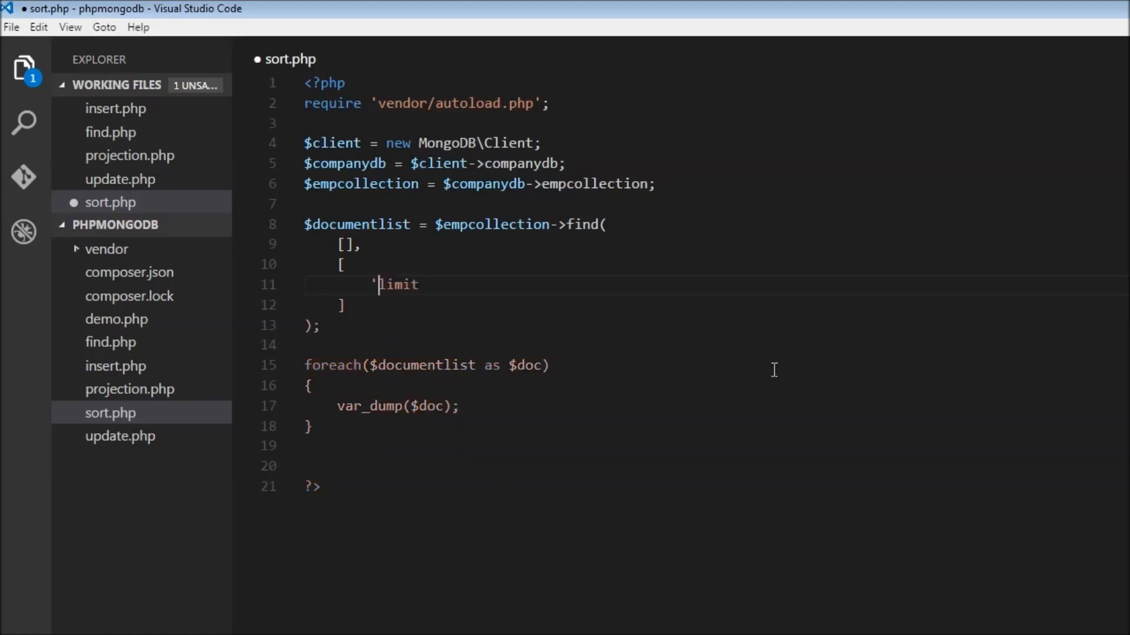
text(' =>)
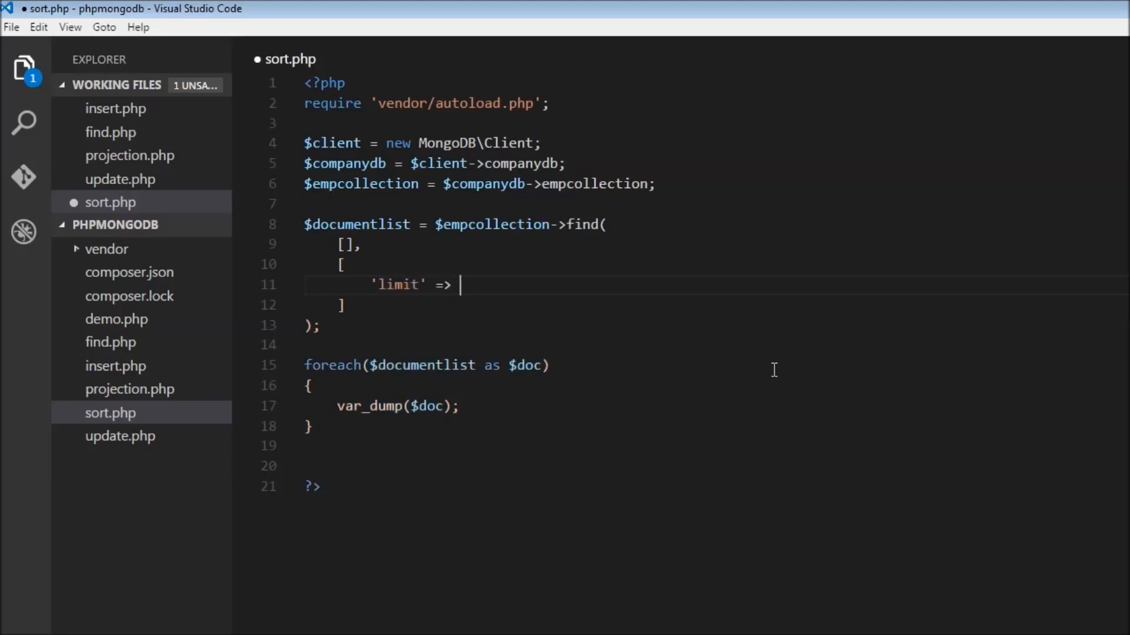
text(2)
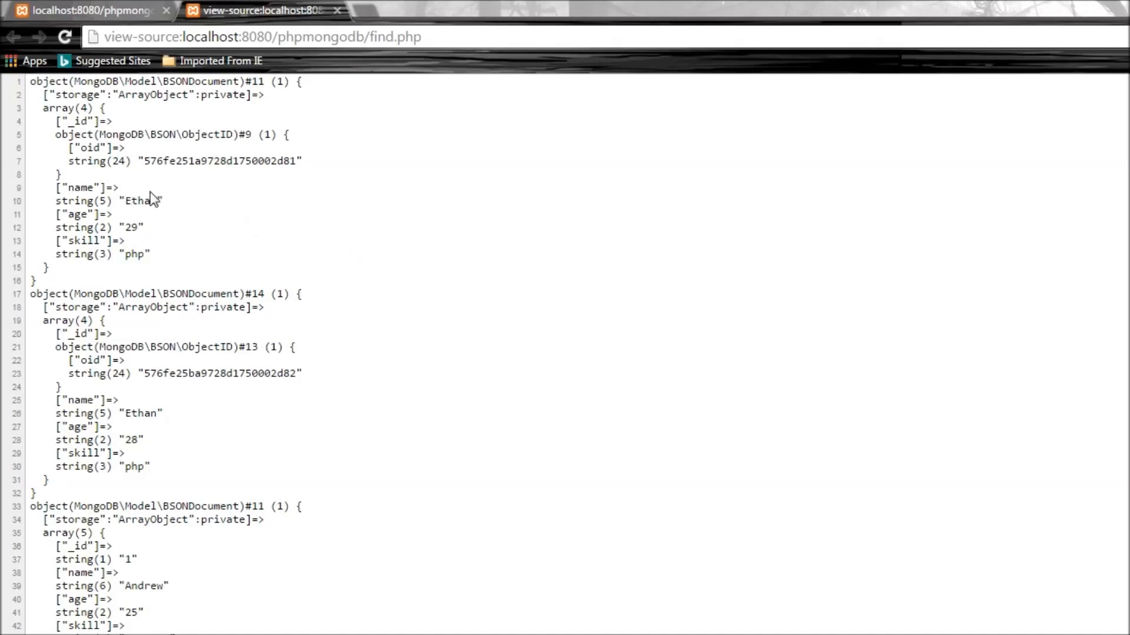
mouse_move(147, 412)
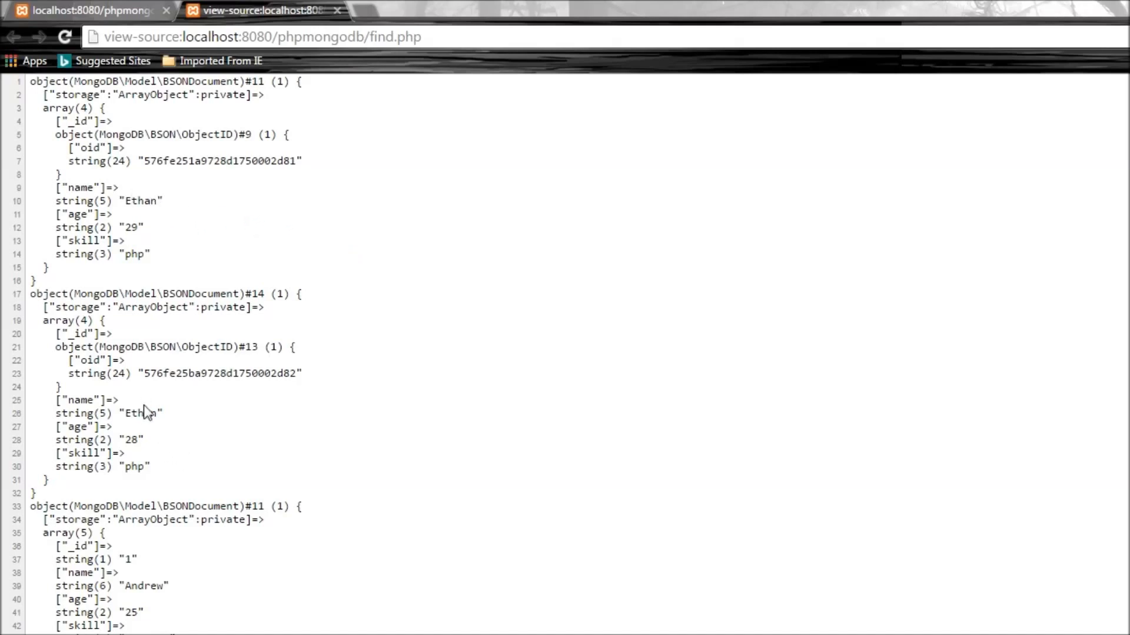
mouse_move(159, 244)
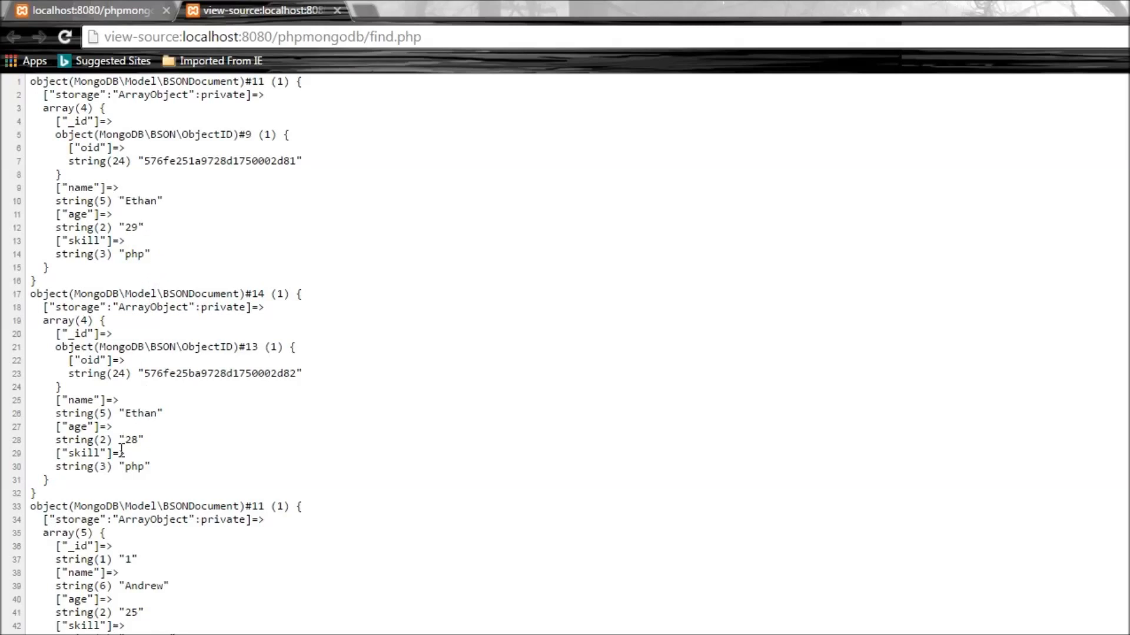
mouse_move(279, 178)
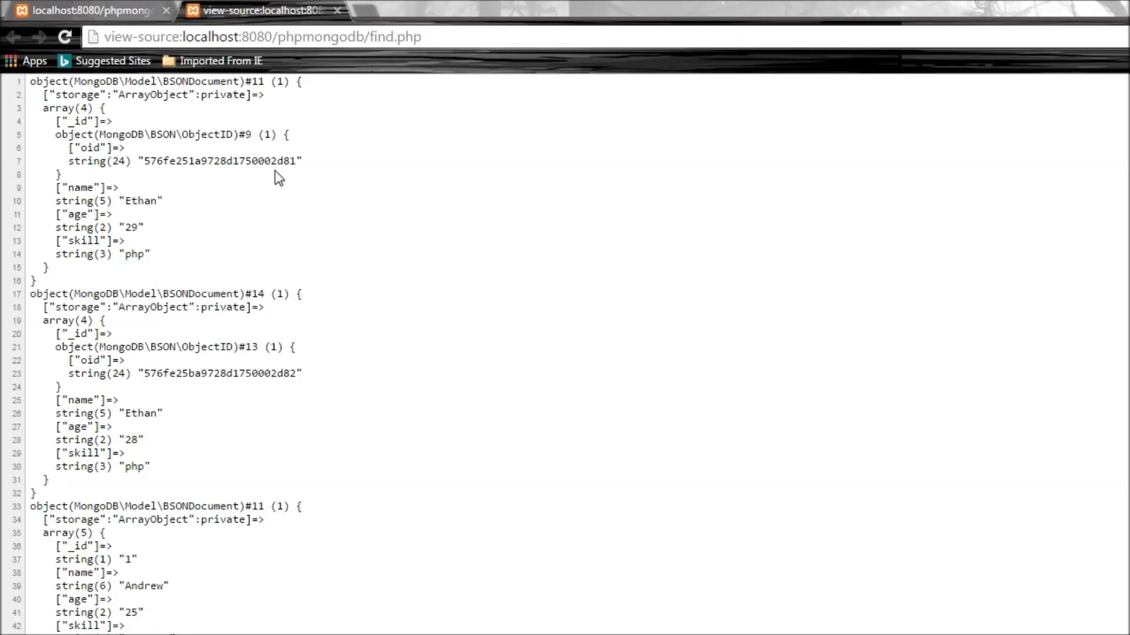
- Review find.php's dumped documents in page source: Ethan 29, Ethan 28, Andrew 25
double_click(291, 162)
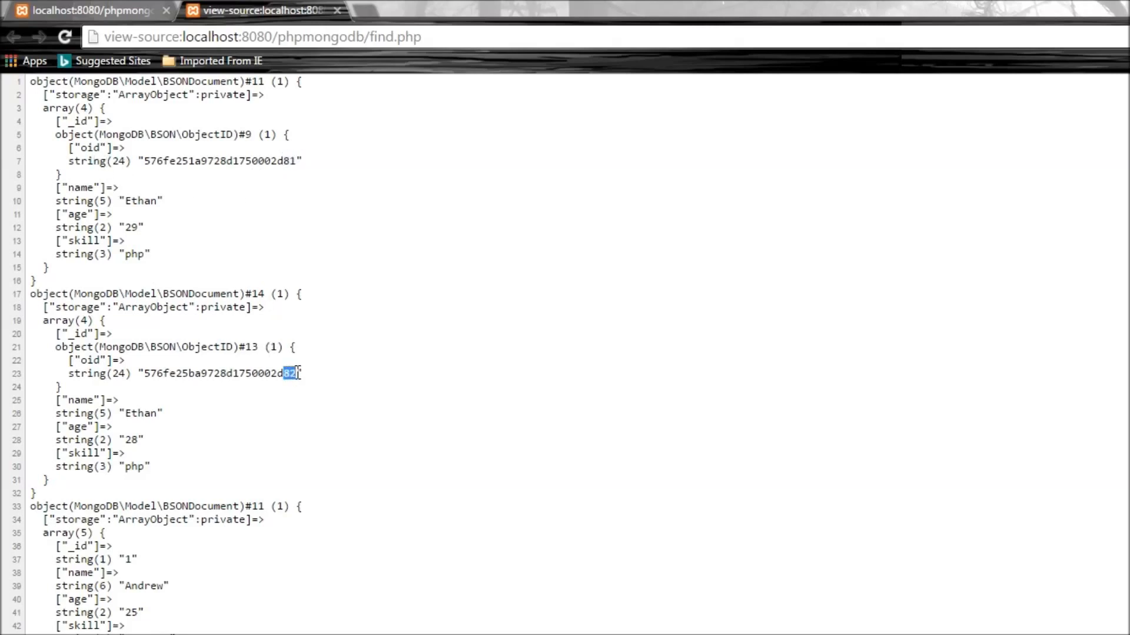
scroll(down, 3)
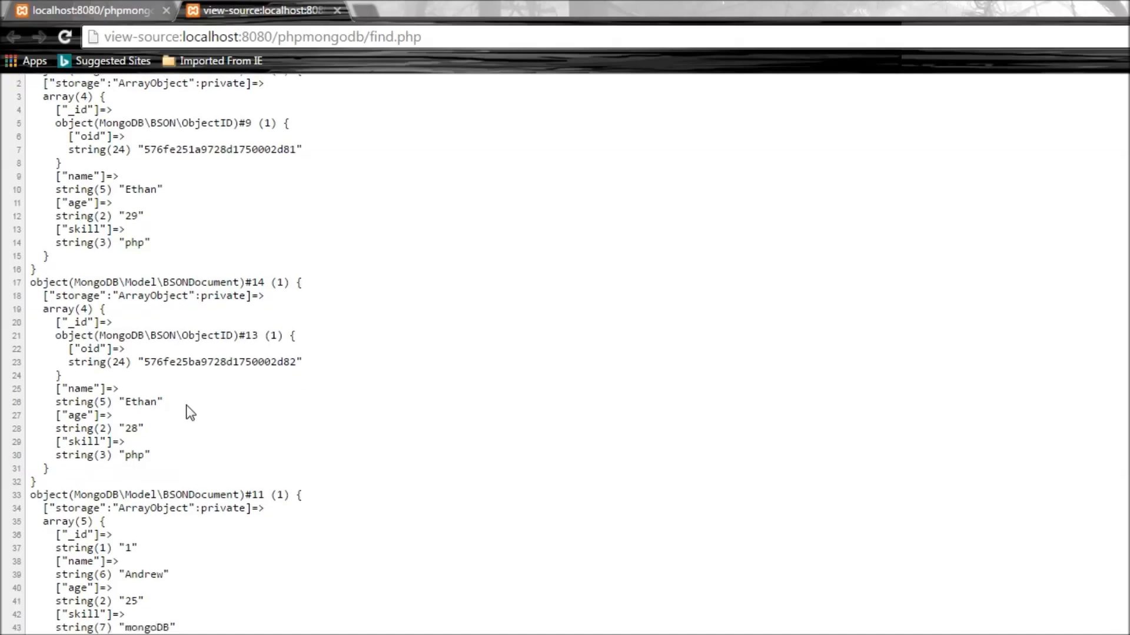
scroll(down, 3)
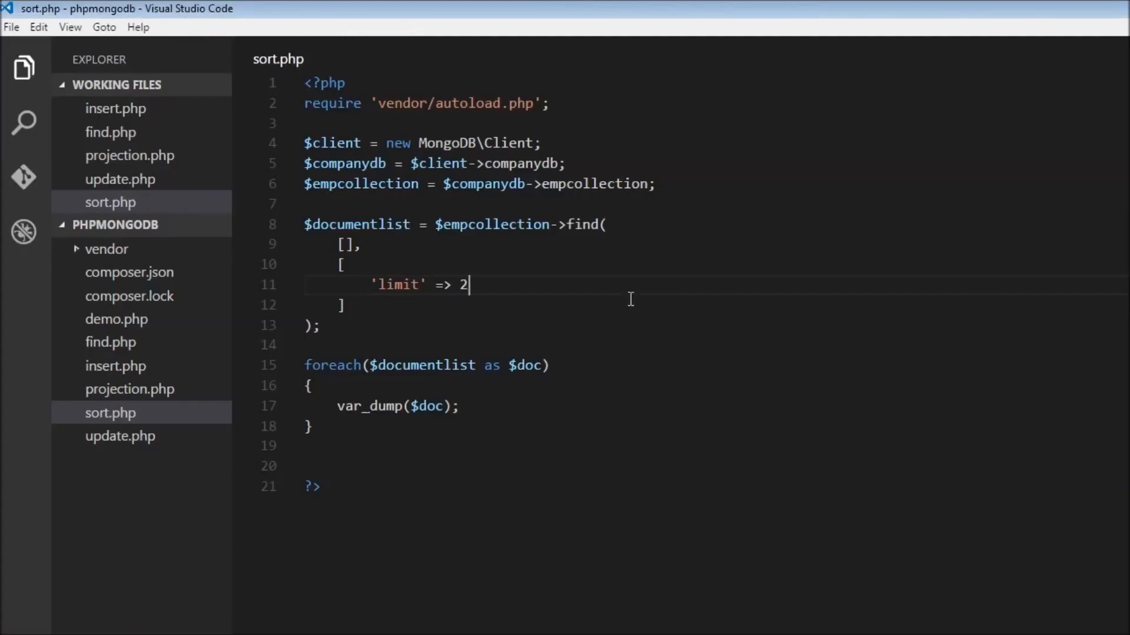
mouse_move(504, 322)
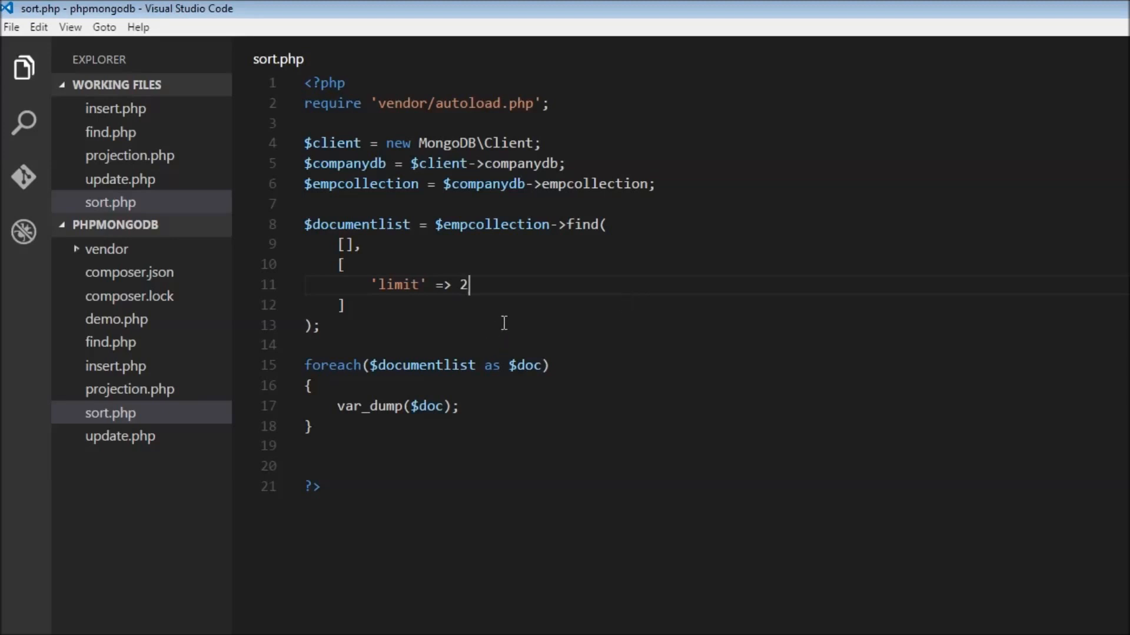
- Add 'skip' => 2 on a new line after the limit option
key(Enter)
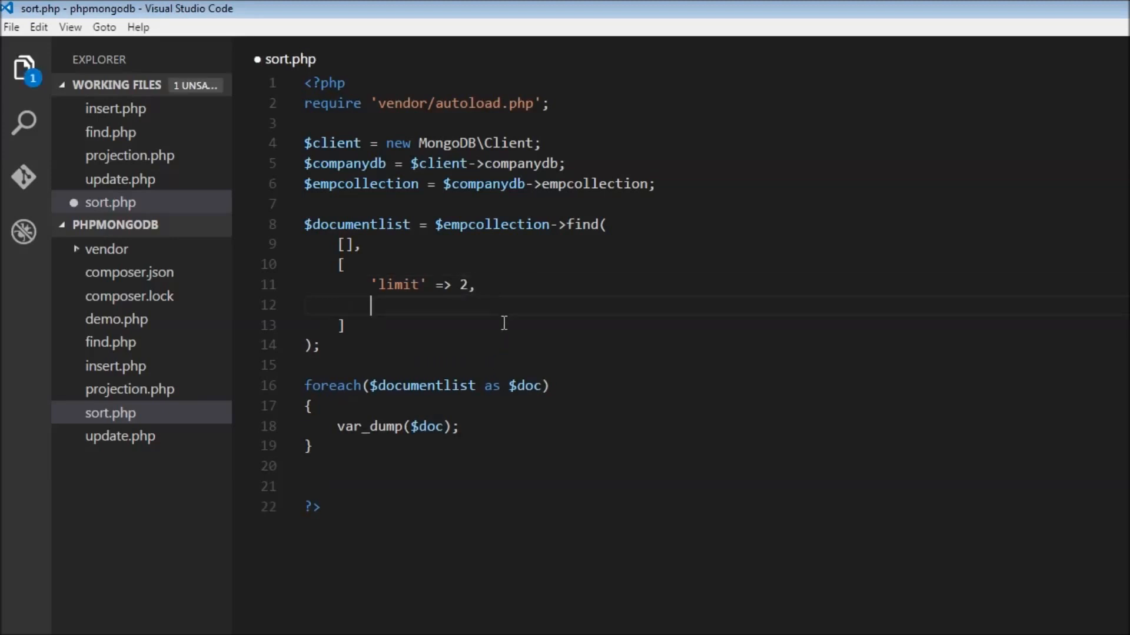
text('skip')
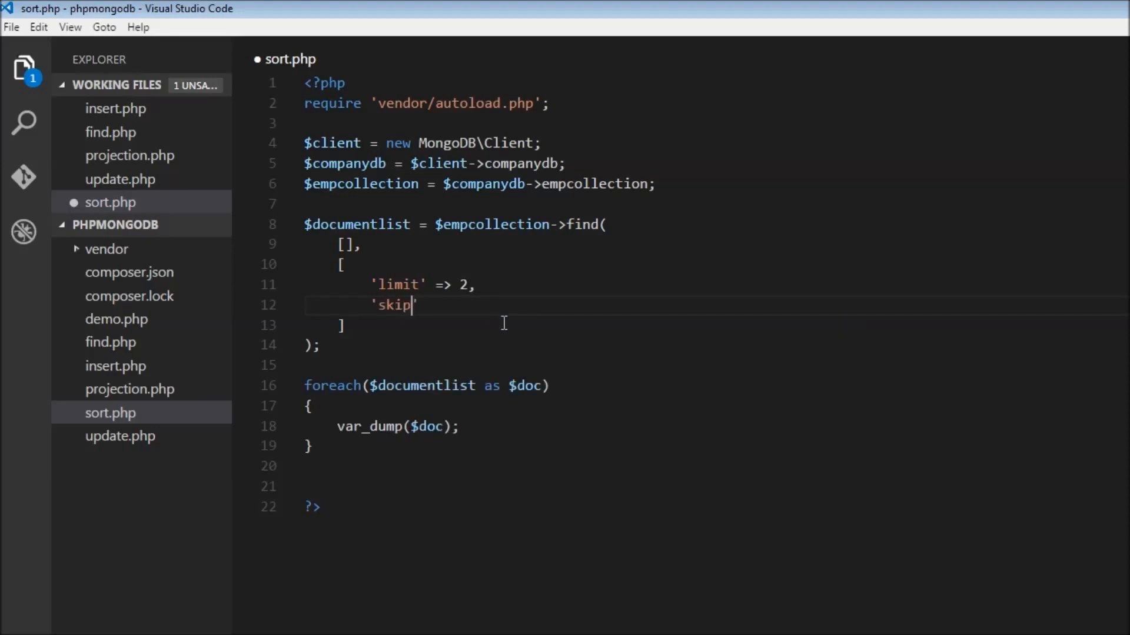
text(=)
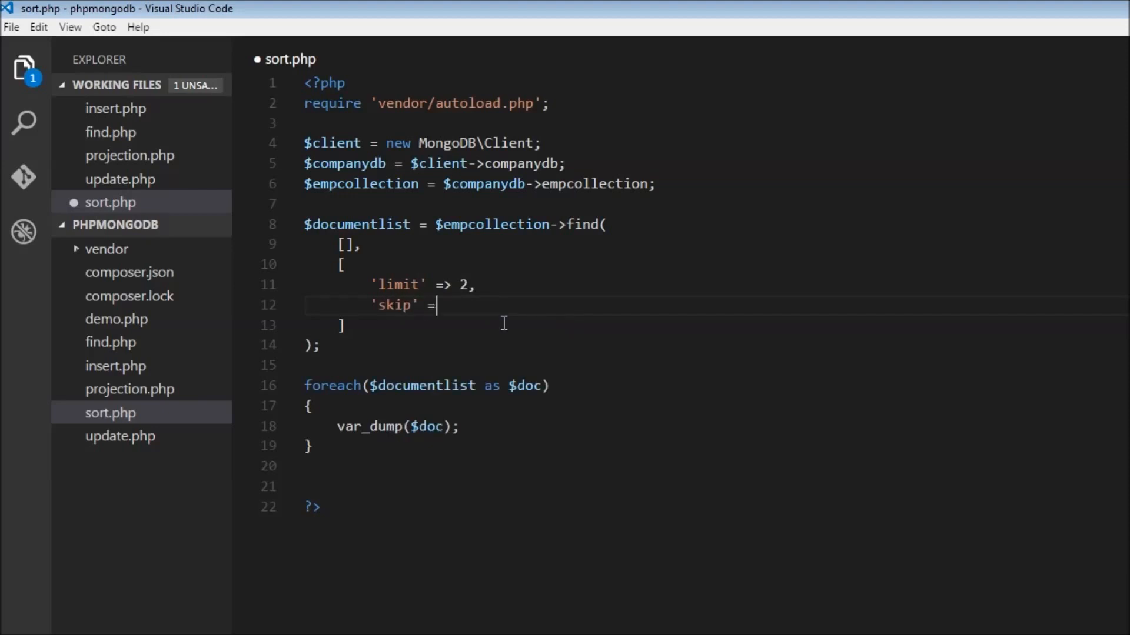
text(>)
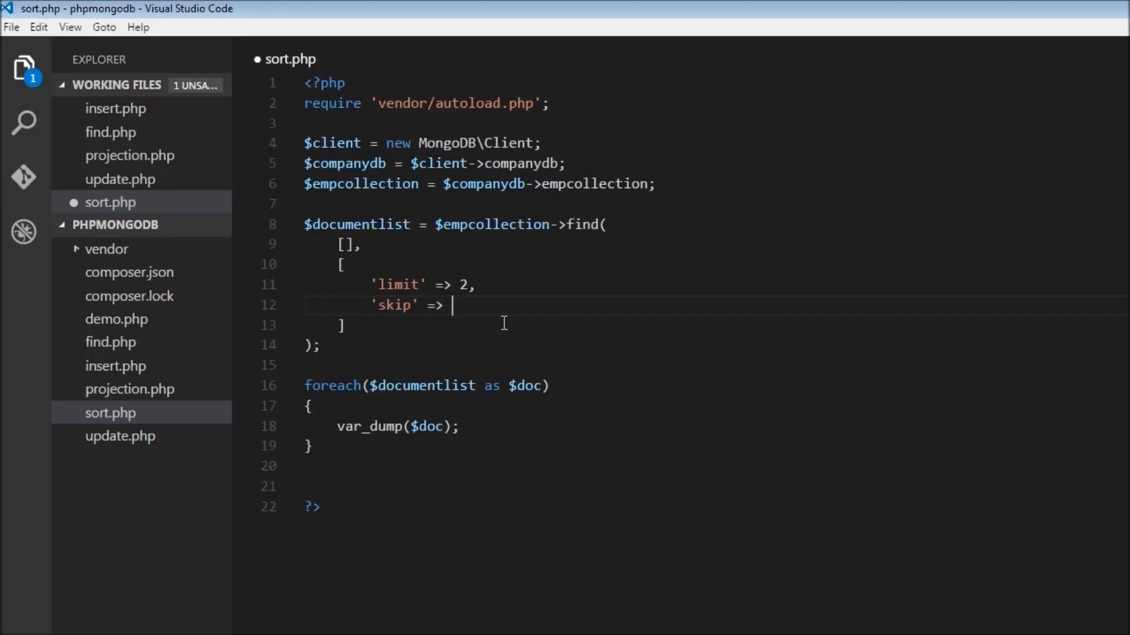
text(2,)
text(')
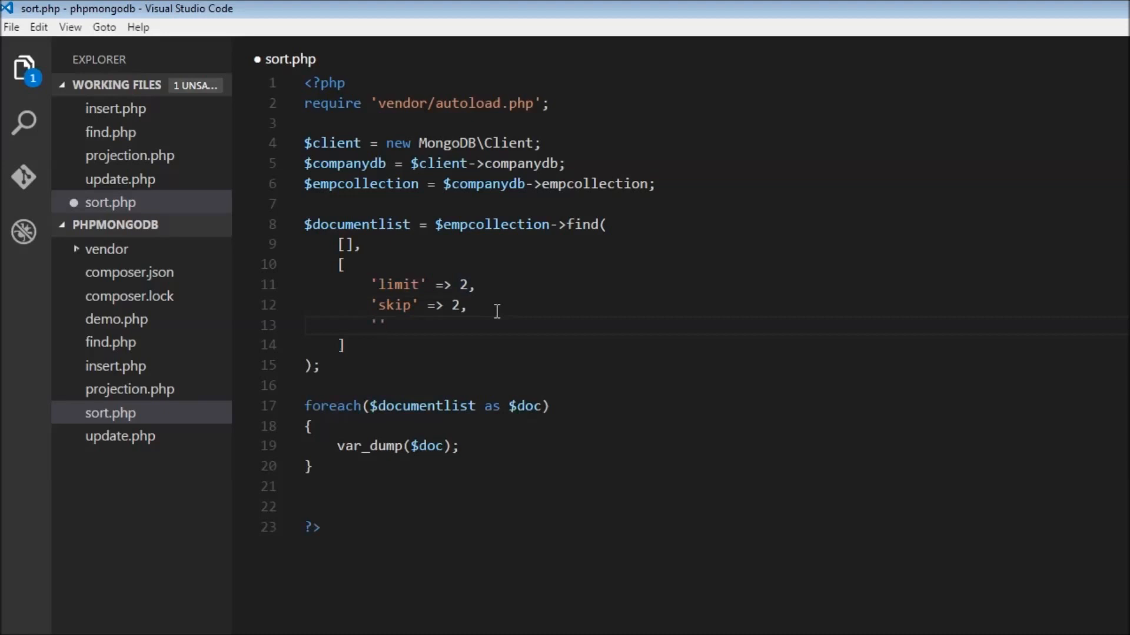
- Add a 'sort' => ['age' => 1] option to the find options
text(sort)
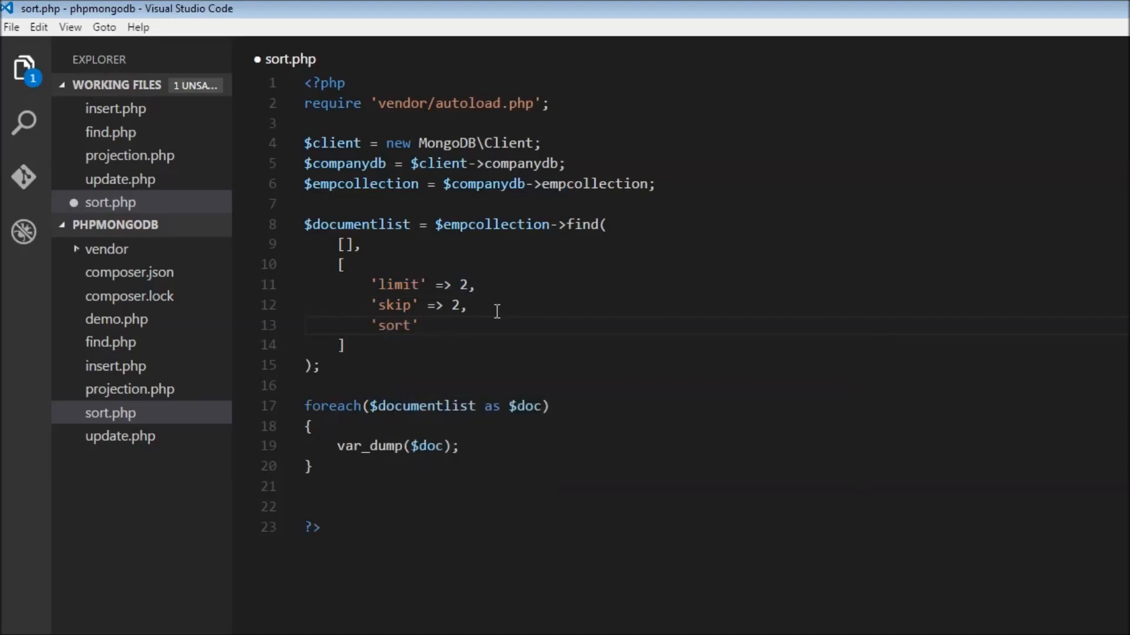
text(=>)
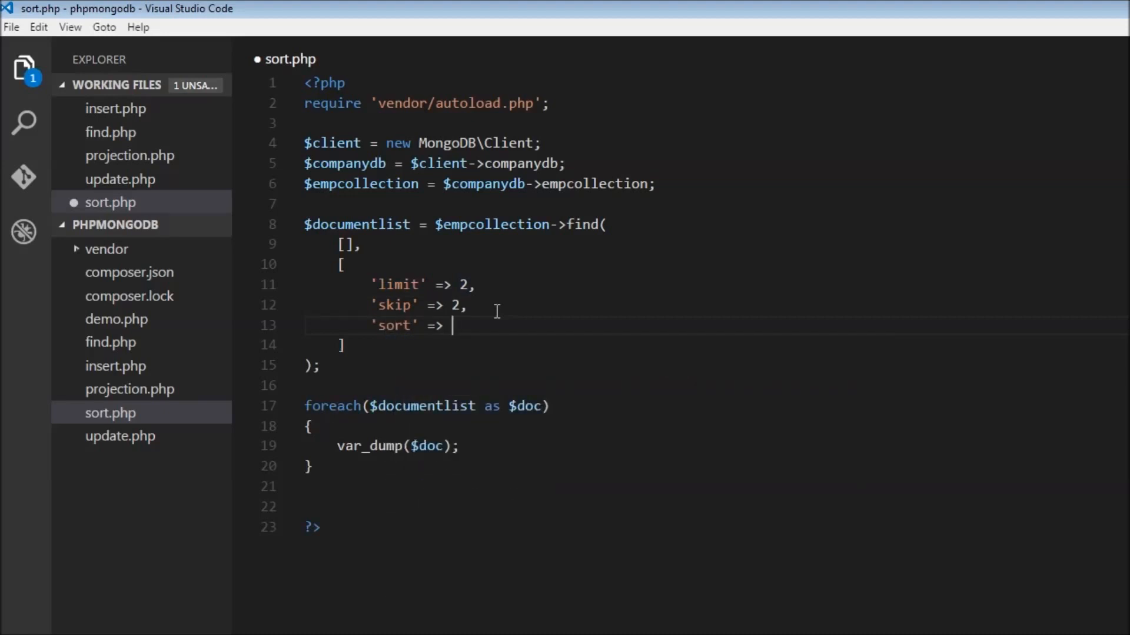
text([])
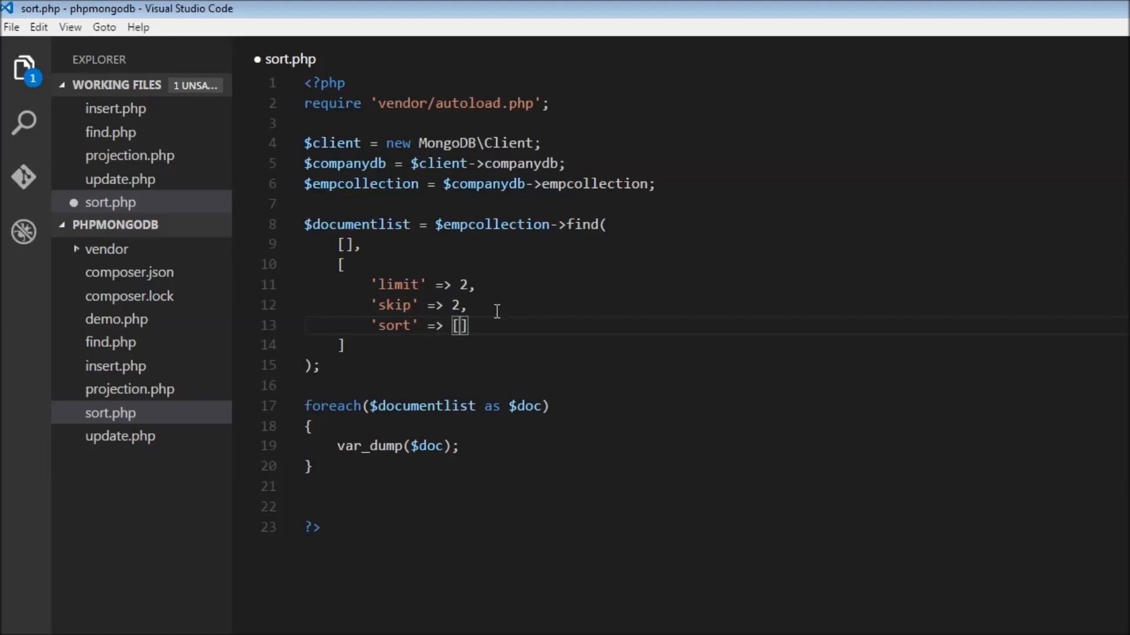
text('a')
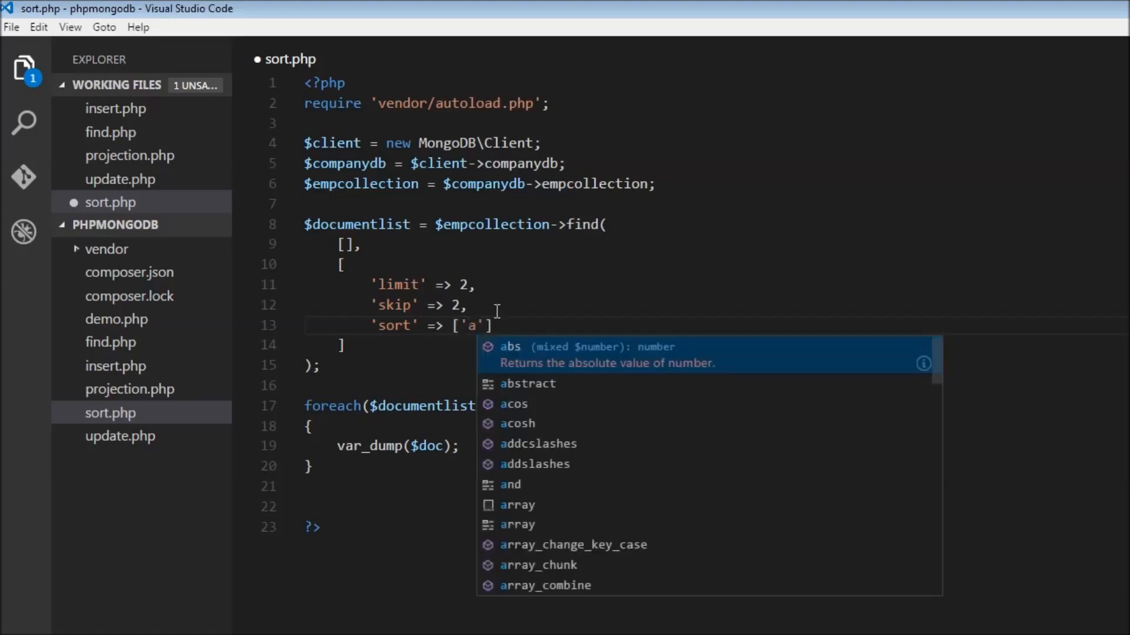
text(ge)
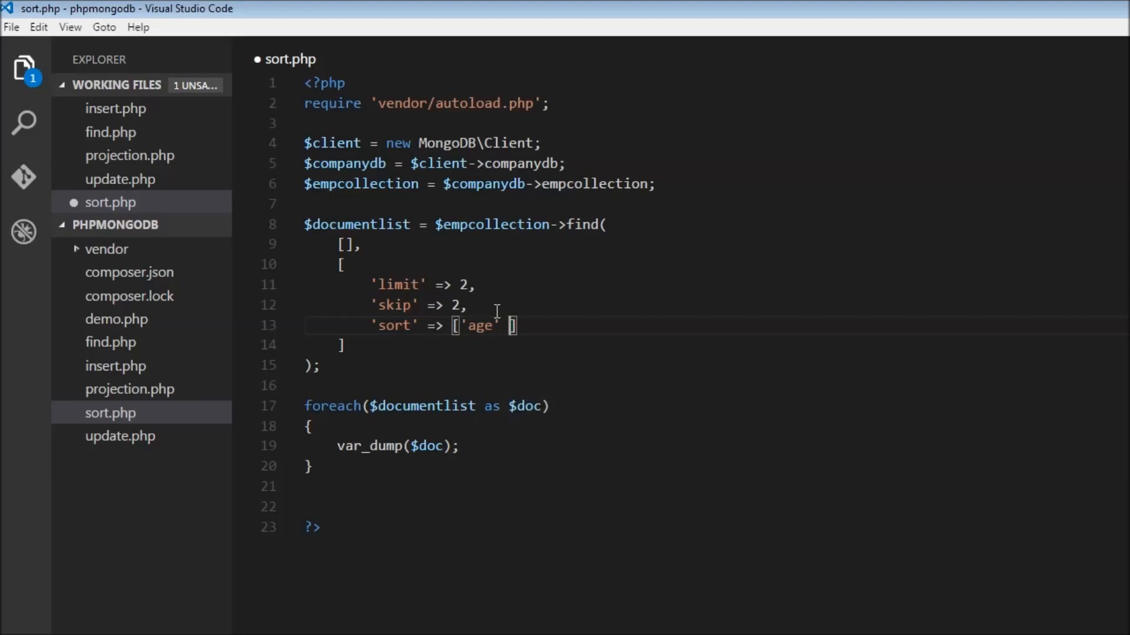
text(=> 1)
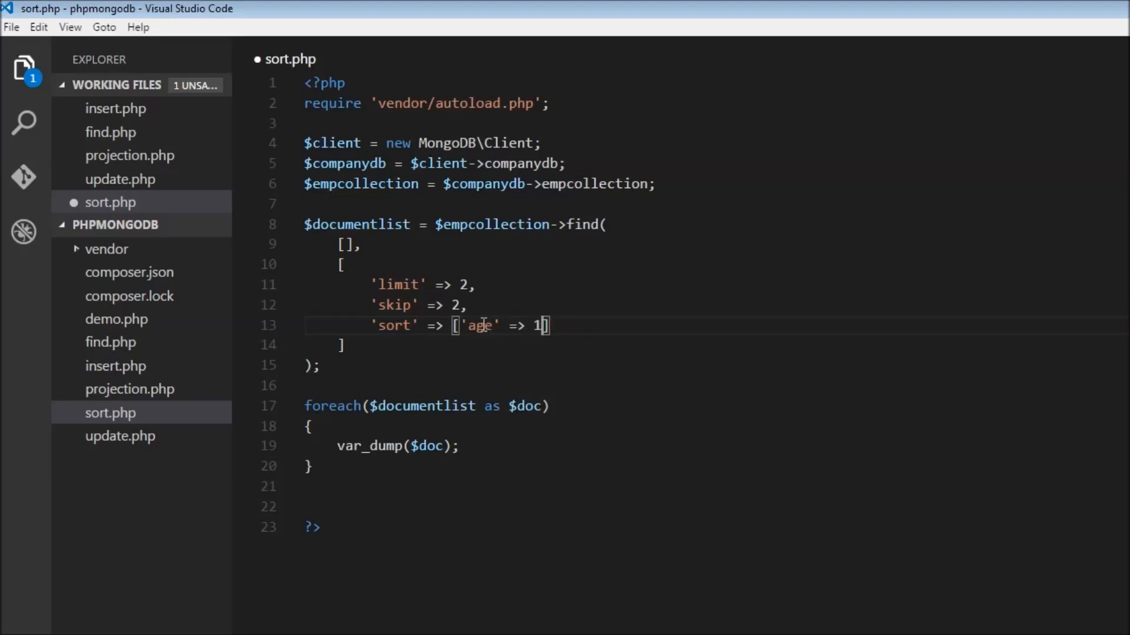
- Change the sort direction to 'age' => -1, the limit to 4, and save sort.php
double_click(479, 326)
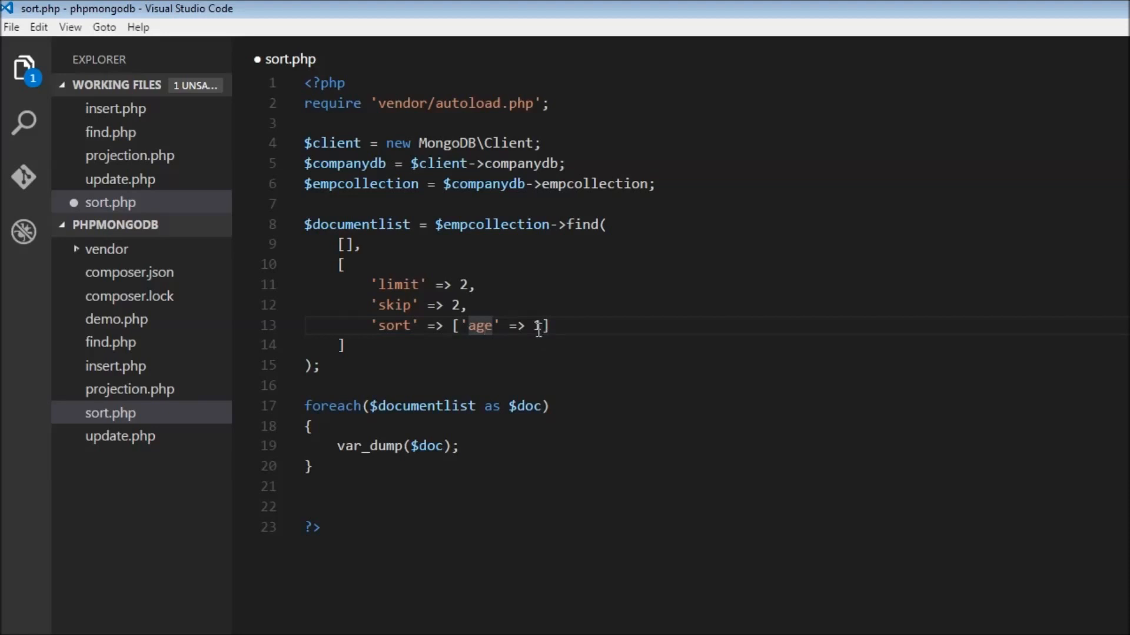
text(-1)
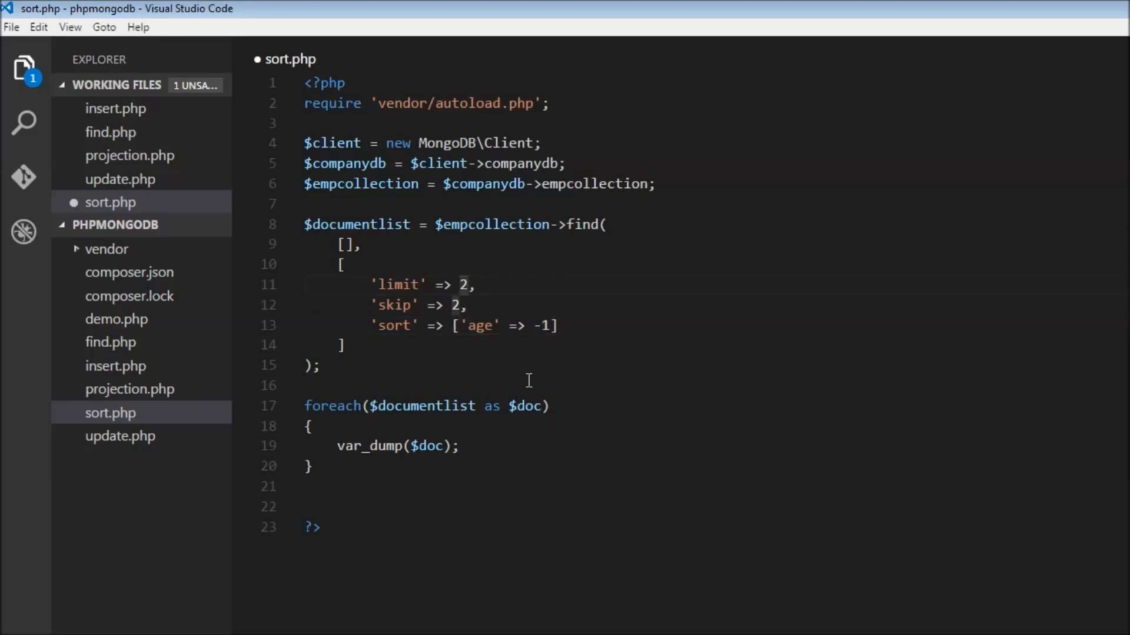
text(4)
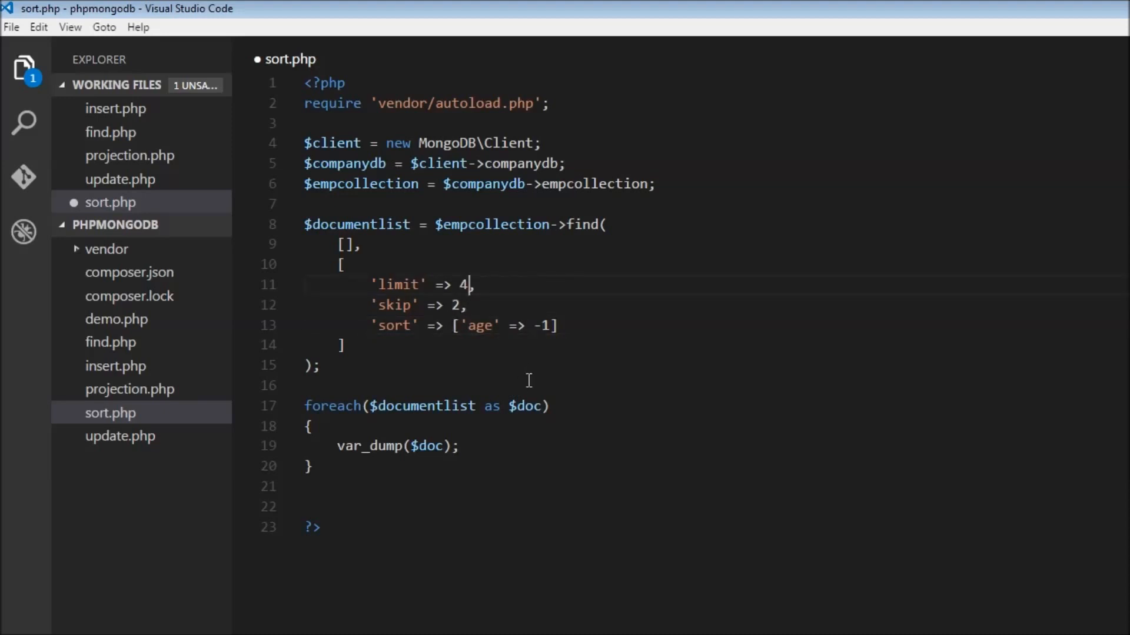
key(ctrl+s)
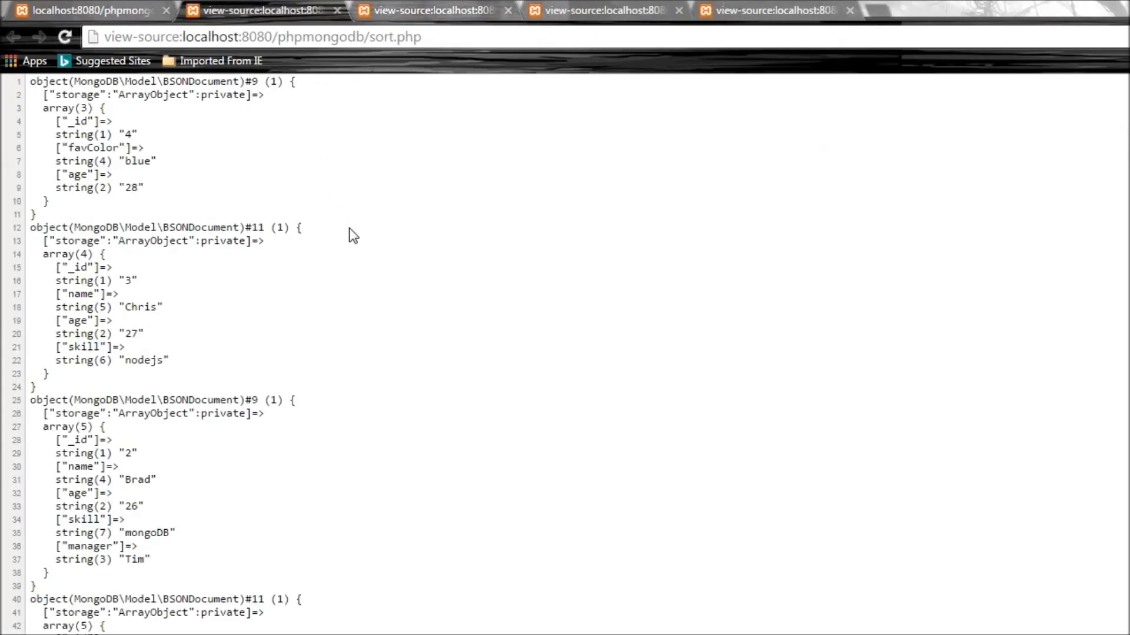
mouse_move(157, 192)
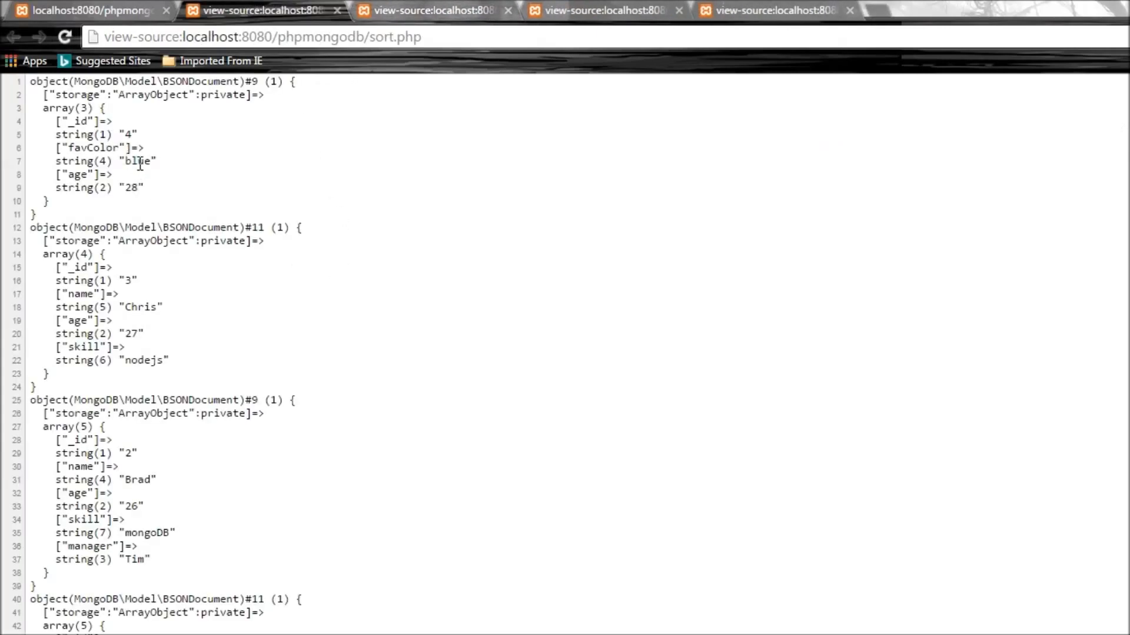
- Check sort.php's output is ordered by descending age: 28, 27, 26
double_click(137, 161)
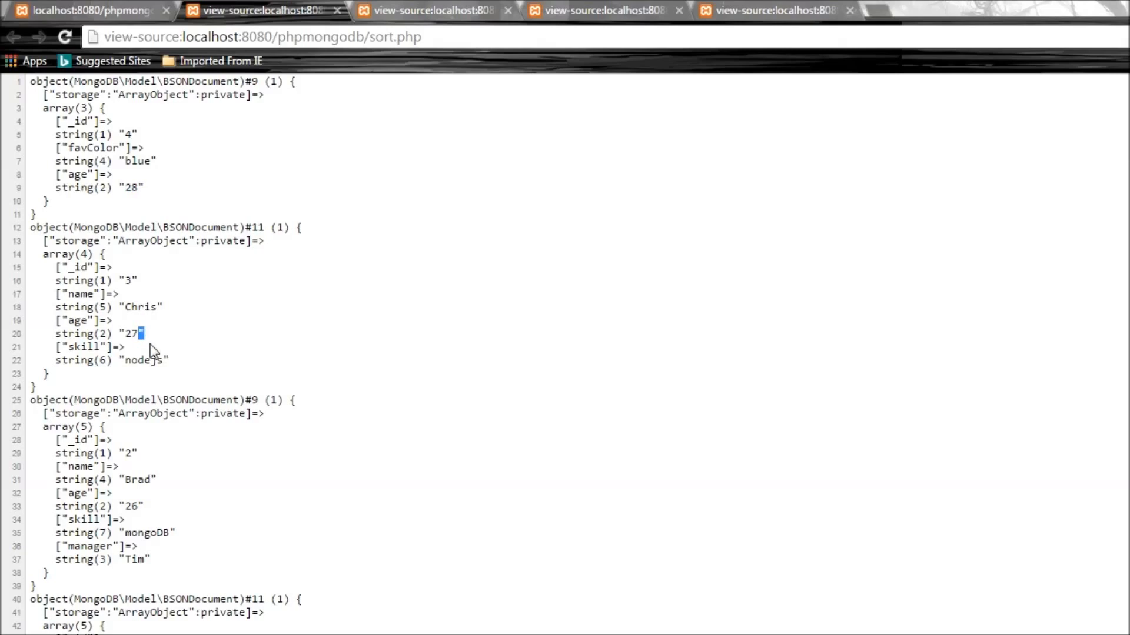
scroll(down, 3)
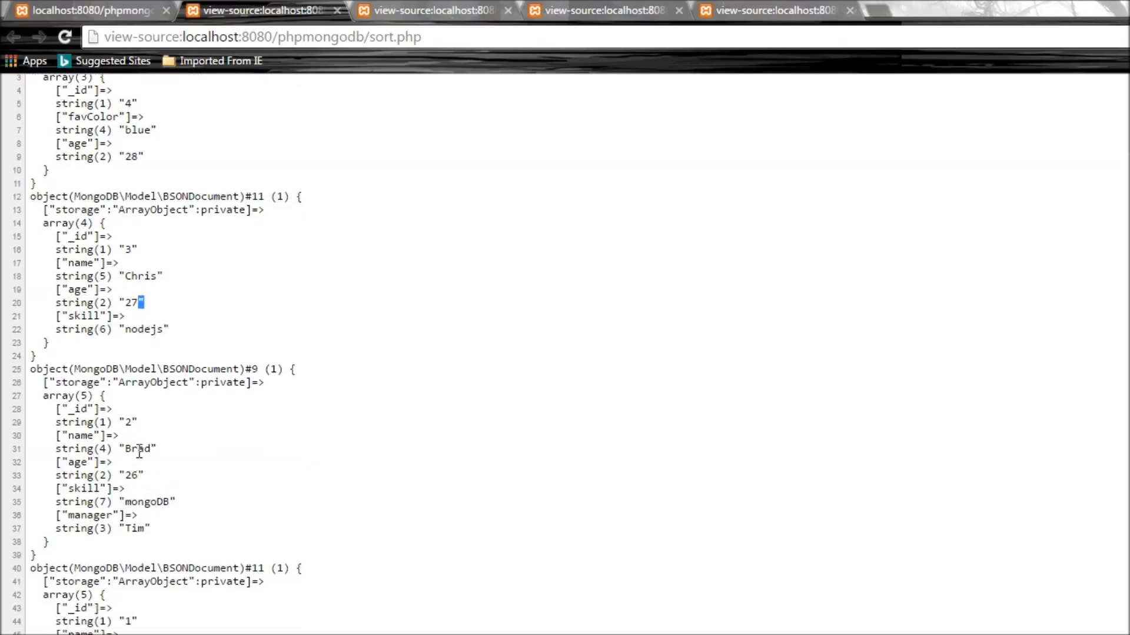